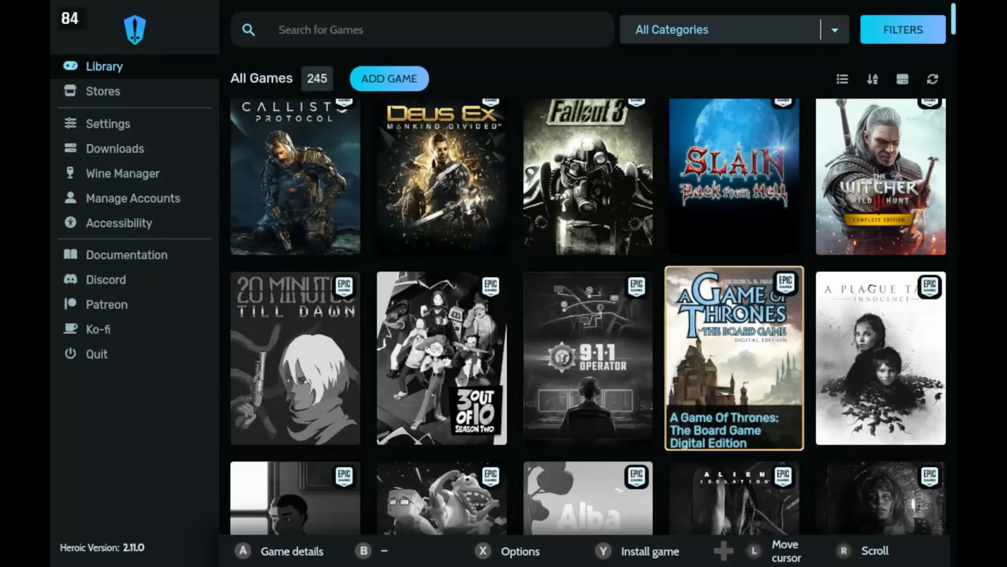
Launch The Callisto Protocol from its Heroic Games Launcher page via Play Now.
click(294, 176)
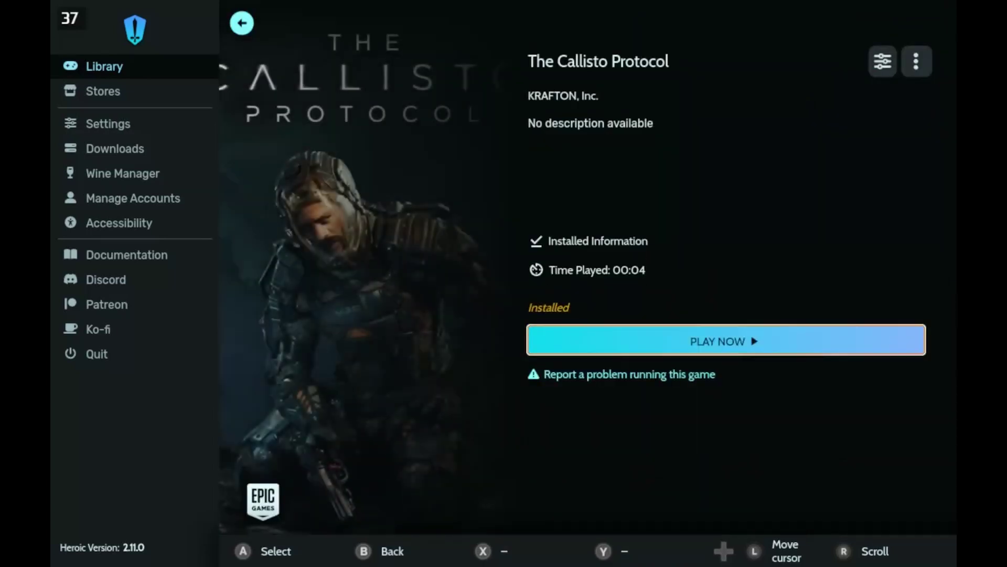
click(718, 341)
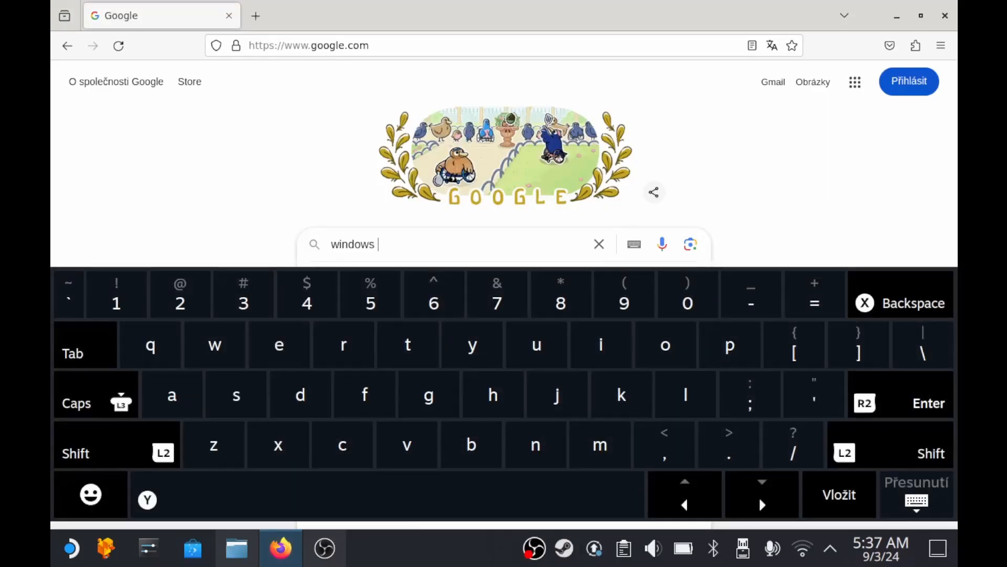
Search Google for 'windows visual studio c++' and follow the Visual C++ Redistributable downloads result.
text(visual studio c)
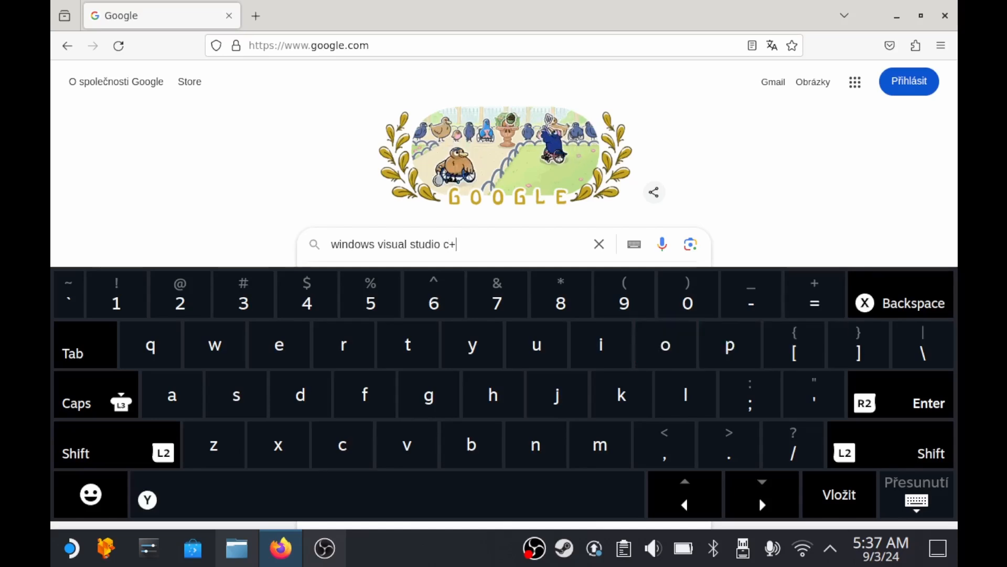
text(+)
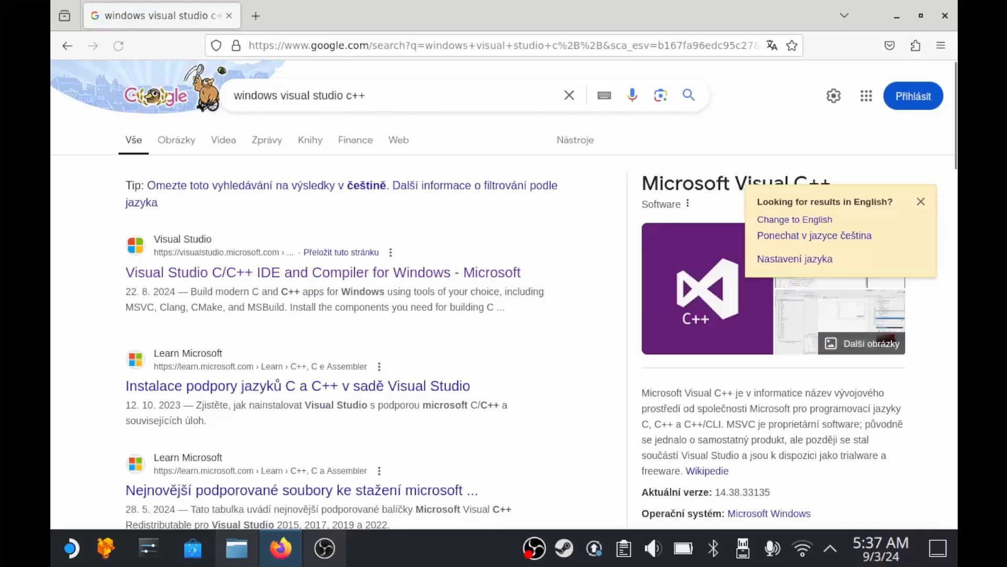
scroll(down, 3)
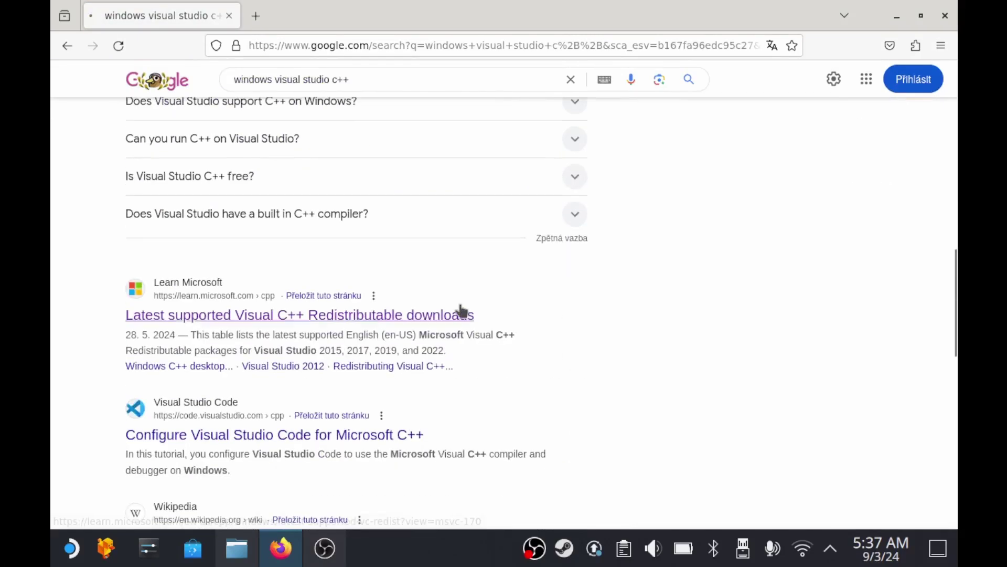
click(299, 315)
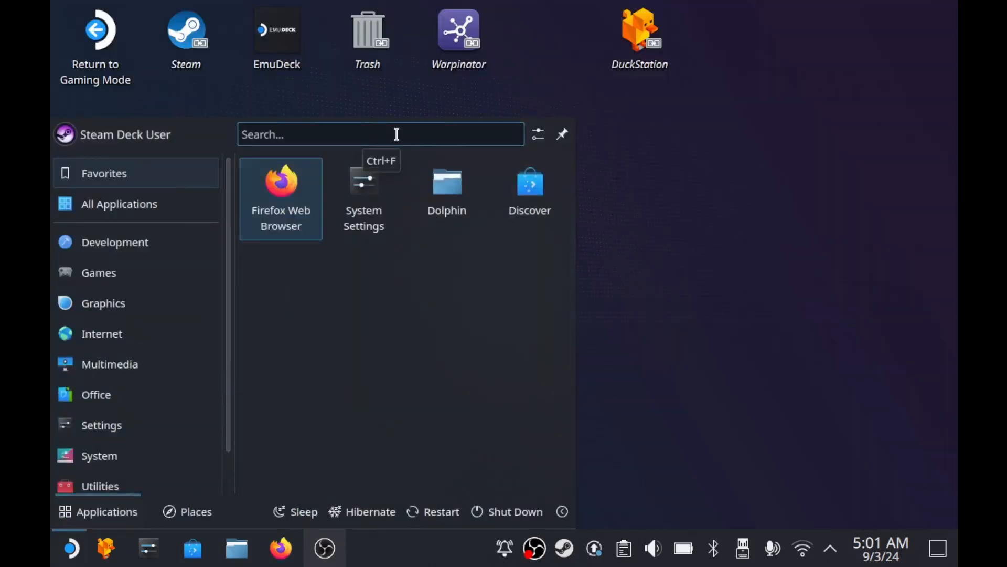
Launch Discover from the app launcher and search its store for 'bottles'.
text(dis)
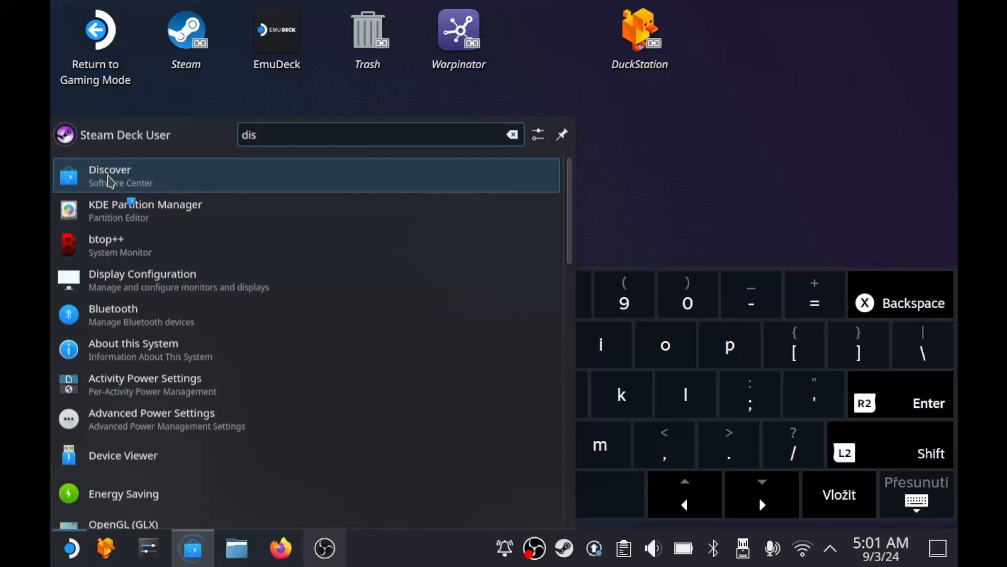
click(109, 176)
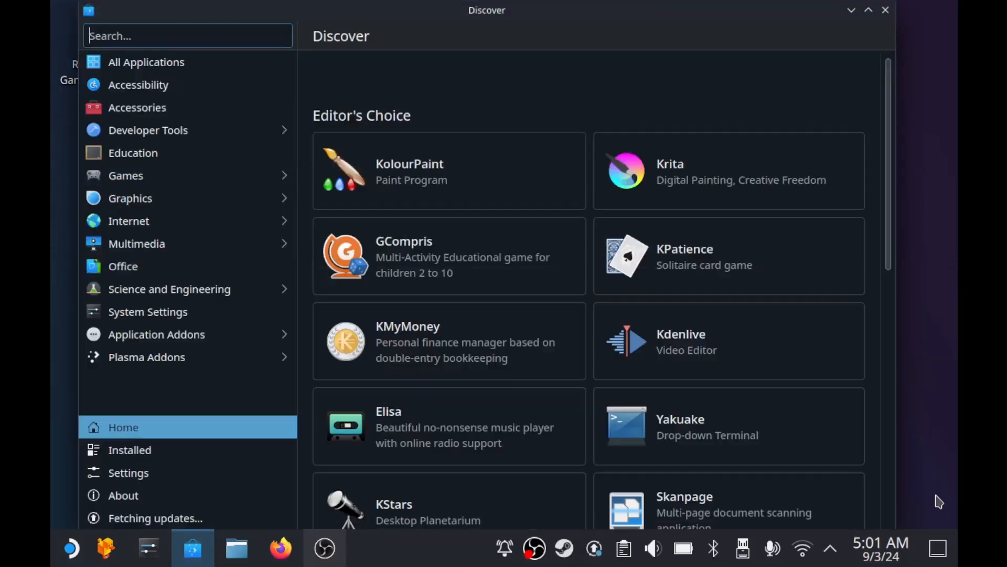
click(187, 35)
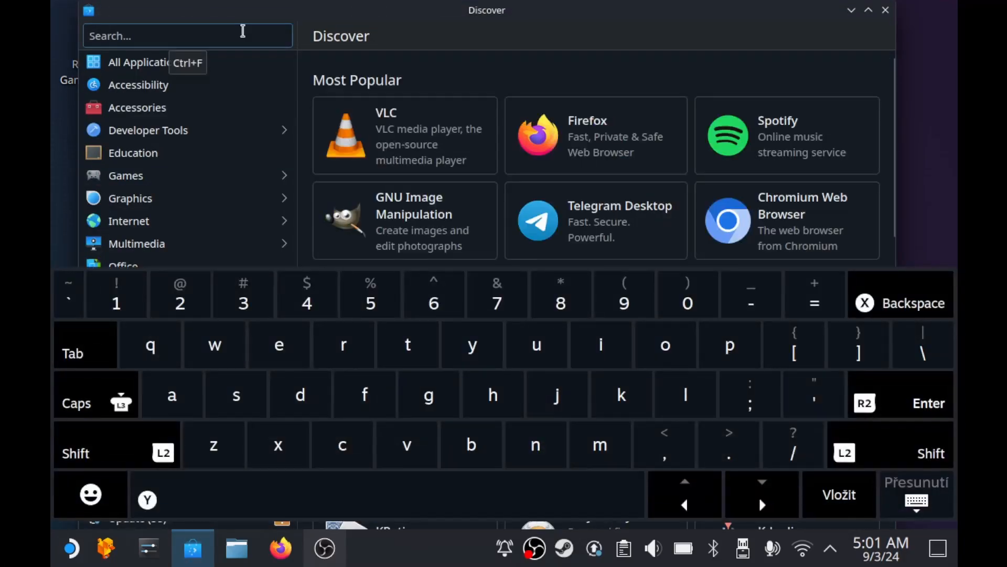
text(bottles)
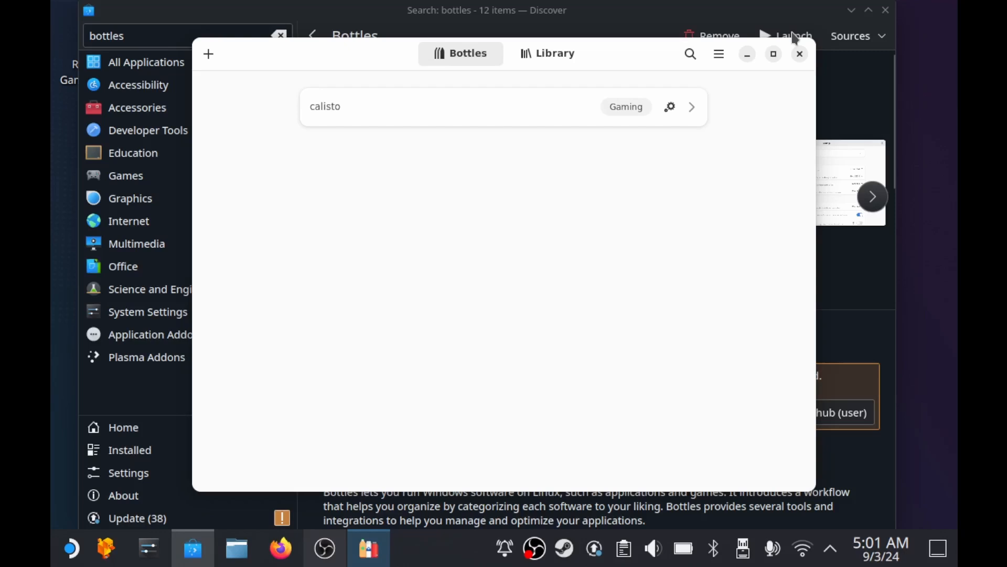
Create a new bottle named 'folder for calisto'.
click(208, 54)
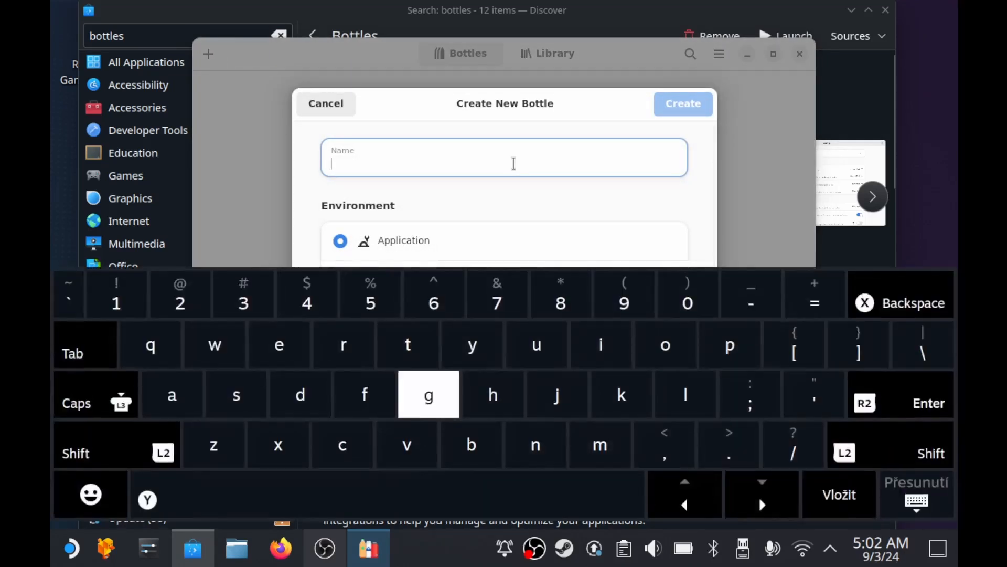
text(folder)
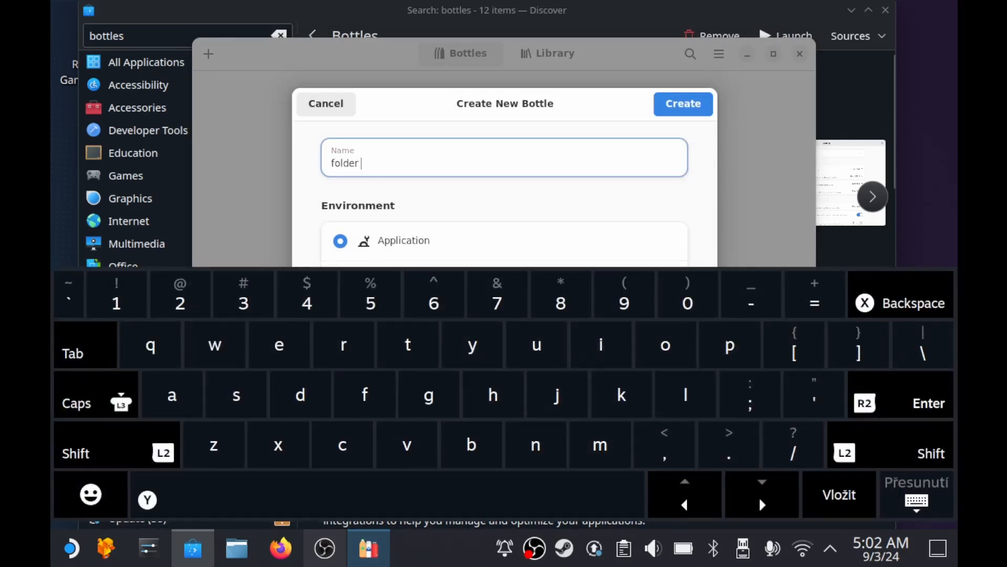
text(for calisto)
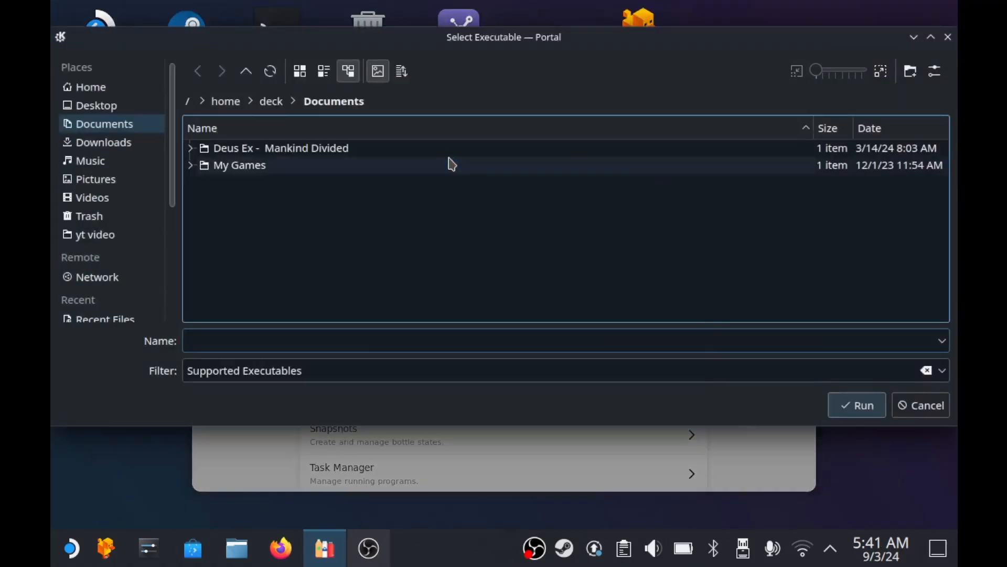
mouse_move(94, 172)
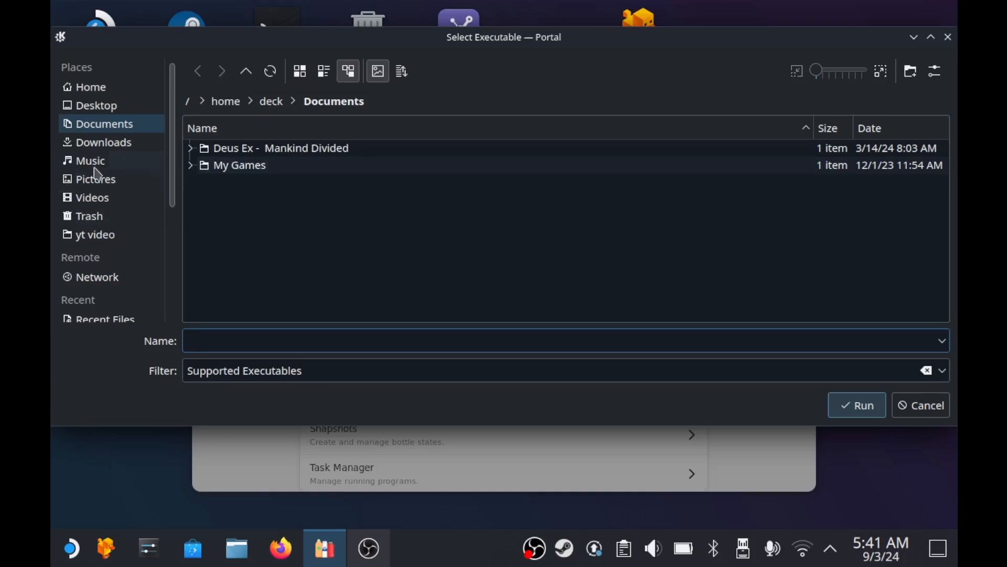
Run VC_redist.x64.exe from Downloads inside the bottle, then choose VC_redist.x86.exe.
click(103, 143)
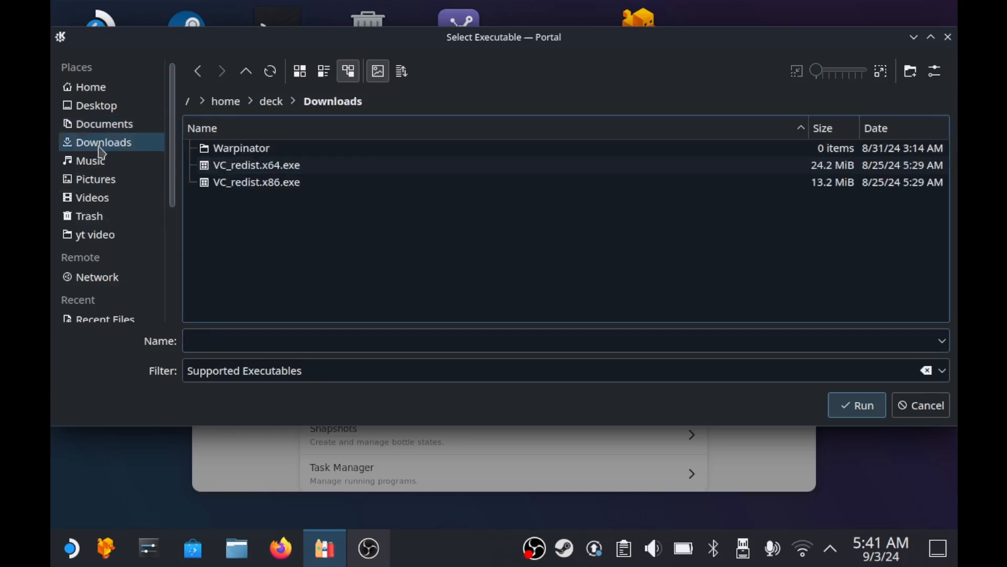
click(255, 165)
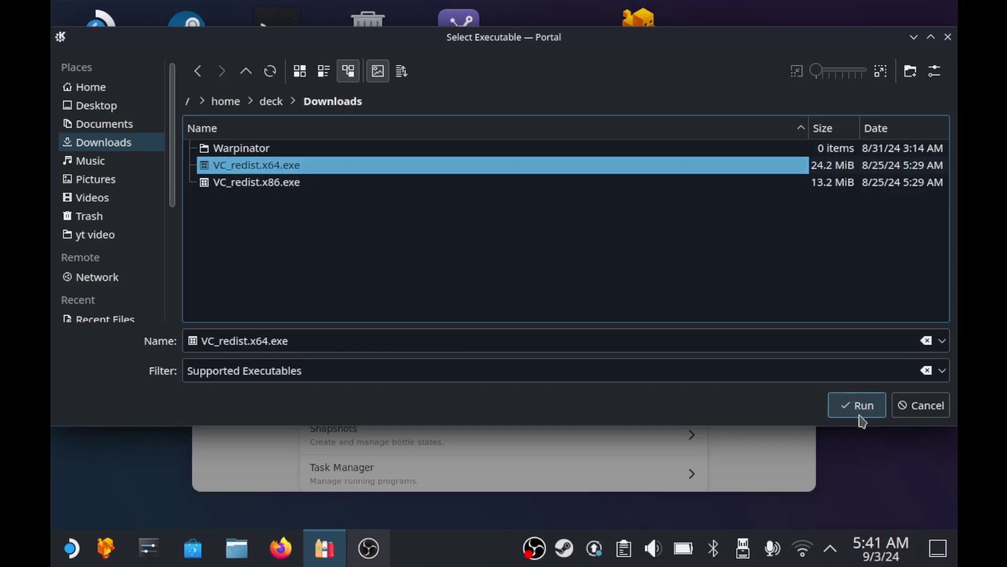
click(856, 405)
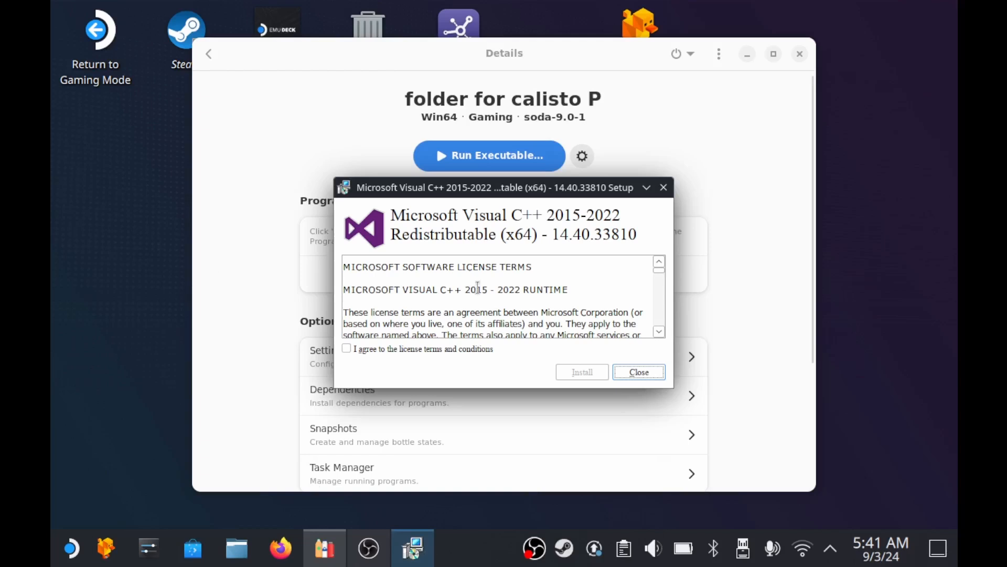
click(639, 371)
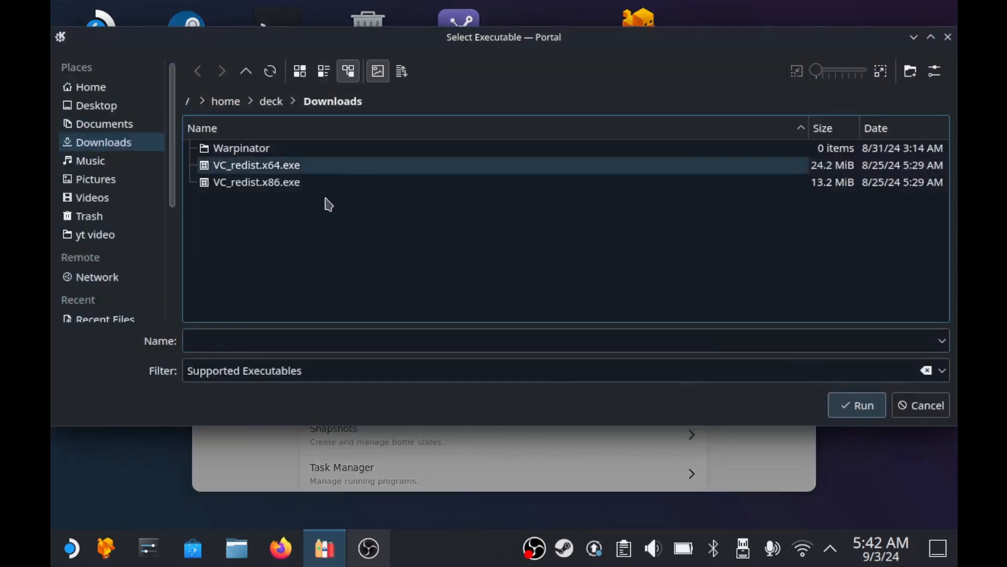
click(857, 405)
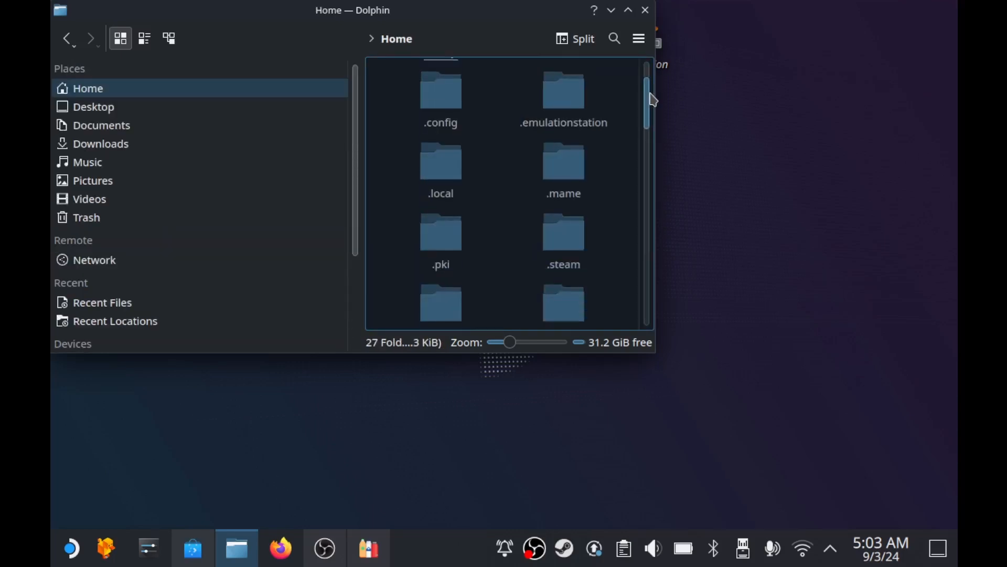
Browse into Games > Heroic and bring up actions on the calisto(example) folder.
scroll(down, 3)
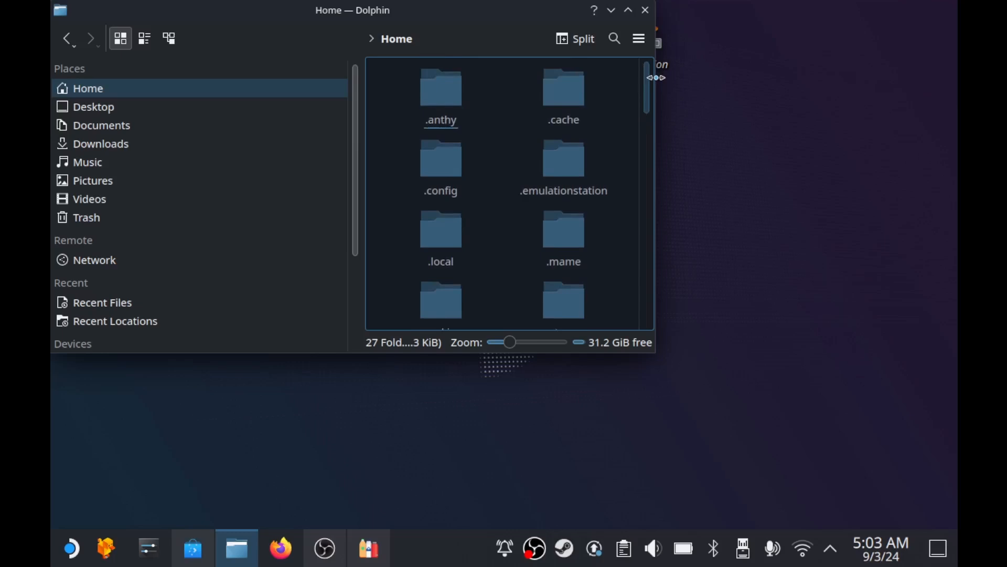
scroll(down, 3)
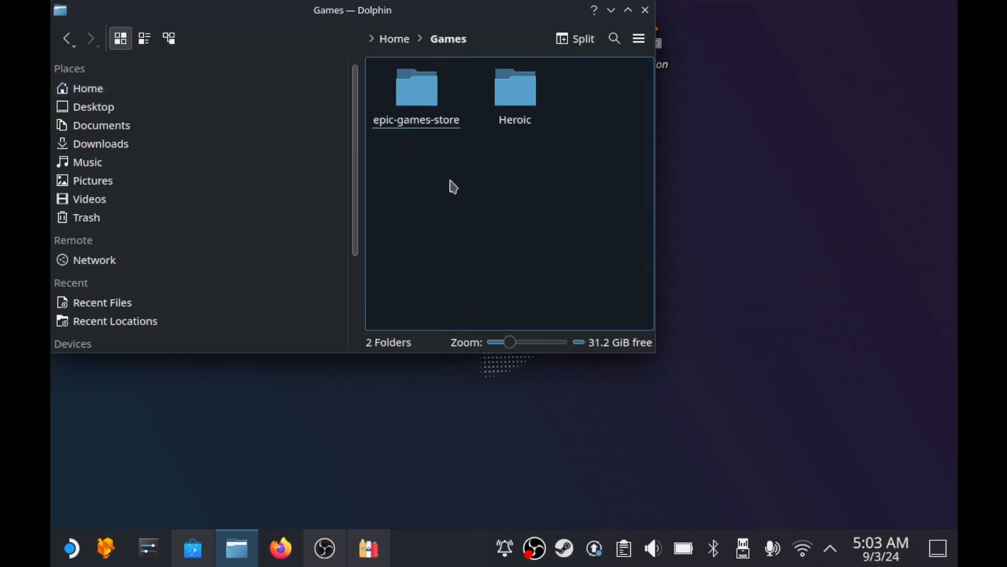
double_click(515, 86)
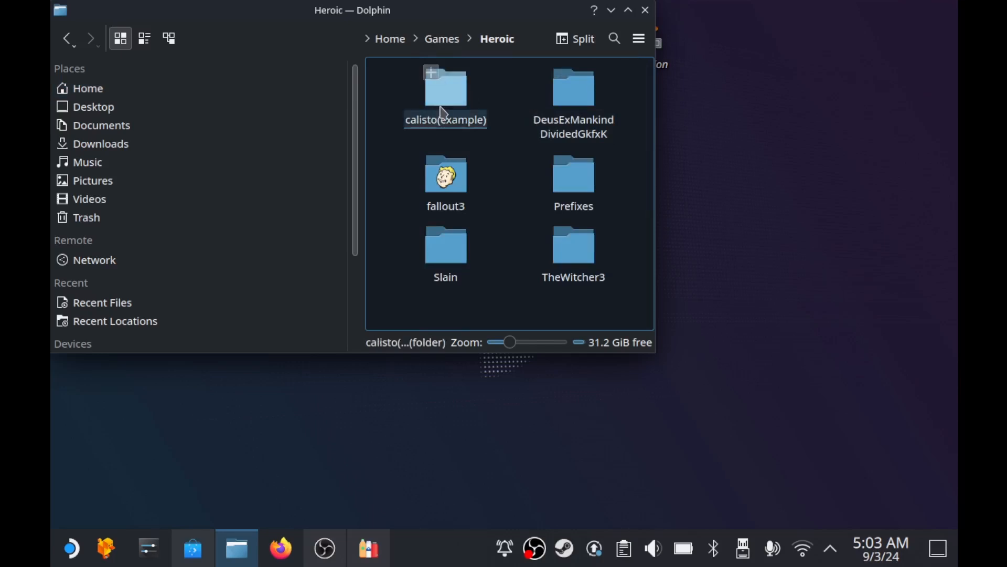
right_click(445, 86)
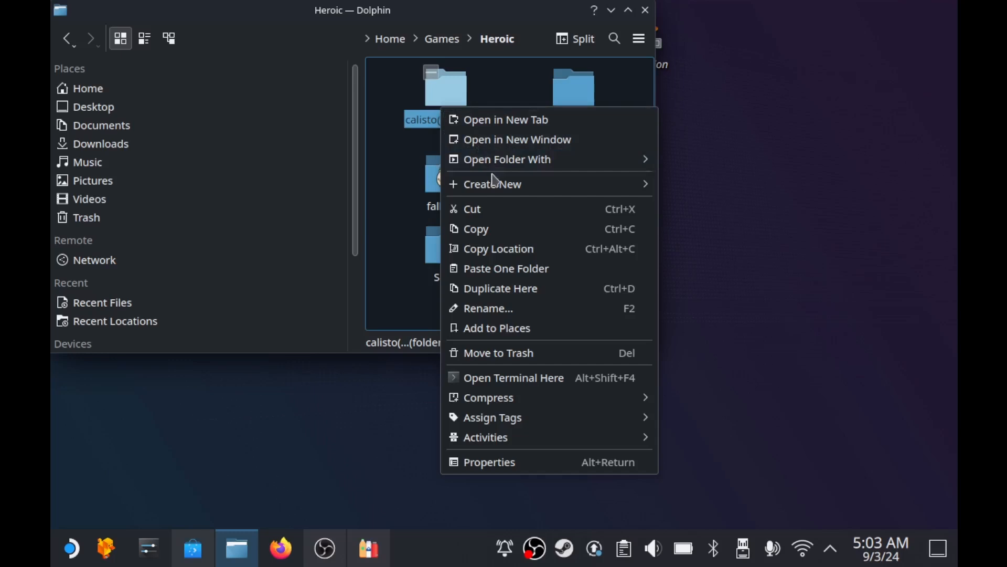
mouse_move(493, 214)
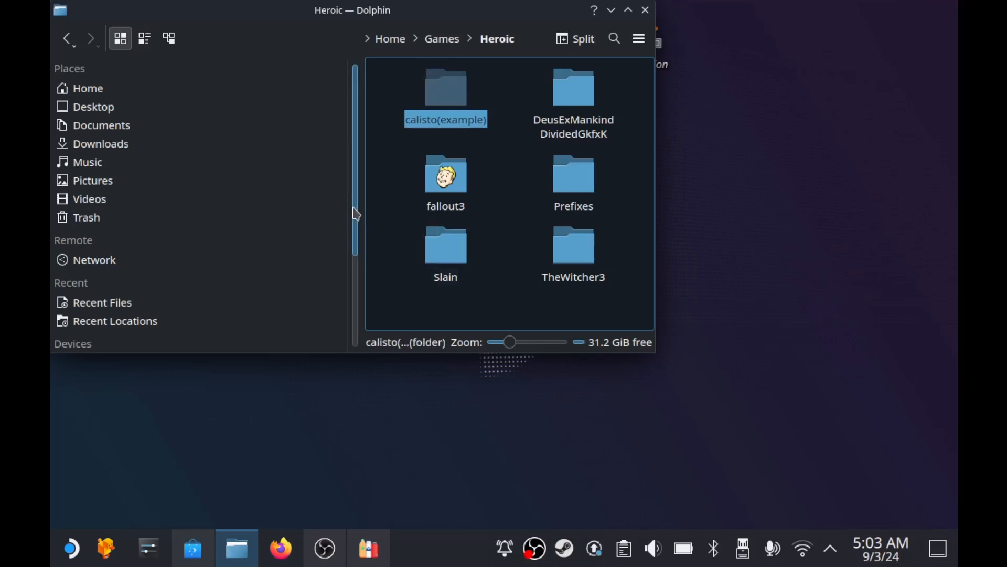
Navigate .var > app > com.usebottles.bottles > data > bottles > bottles to the calisto and folder-for-calisto-P folders.
click(88, 239)
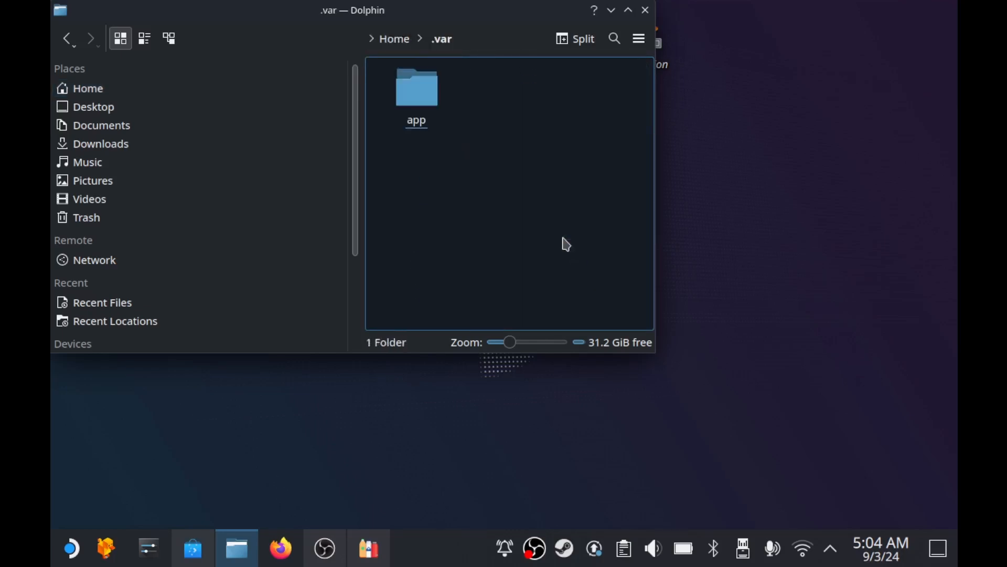
double_click(416, 86)
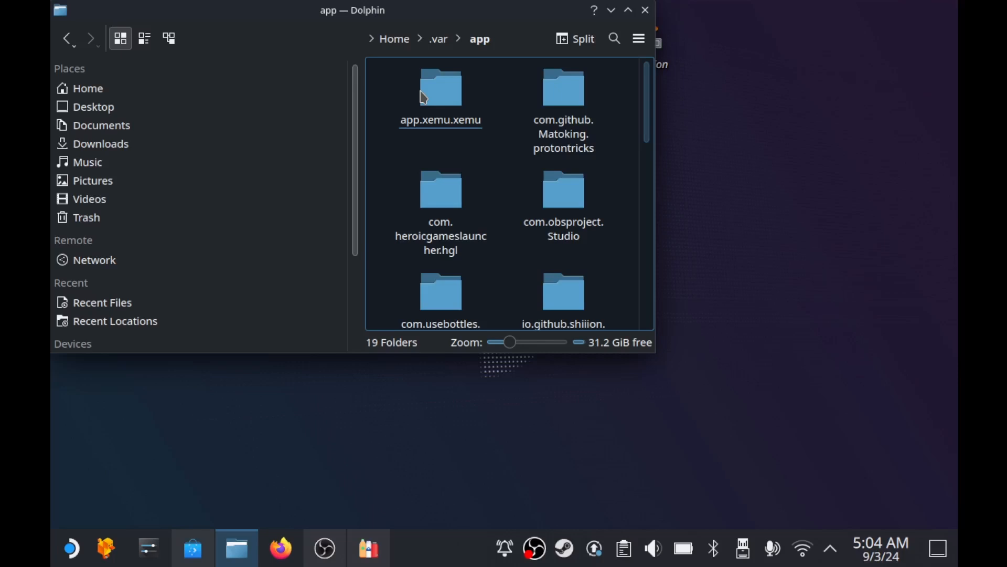
double_click(440, 290)
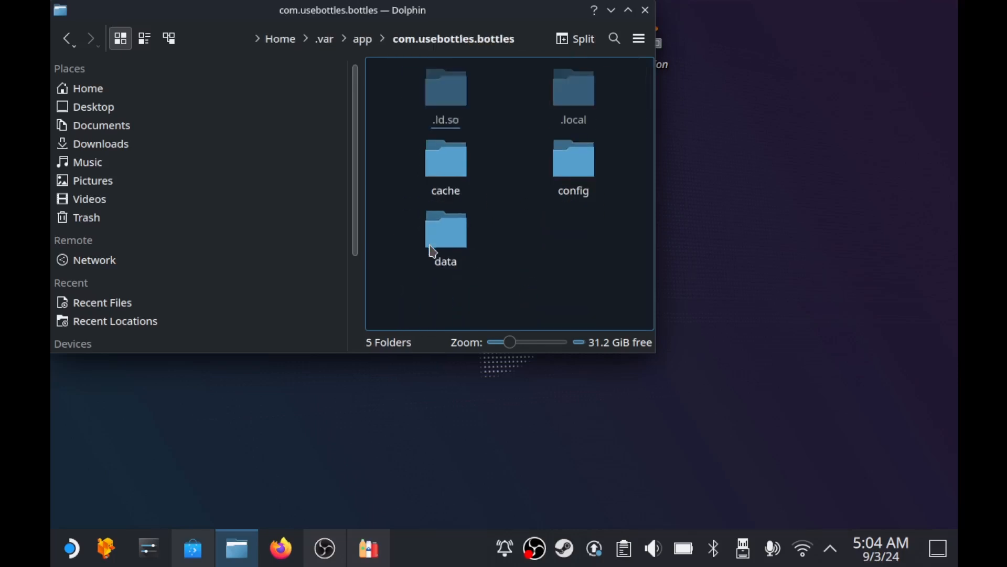
double_click(573, 88)
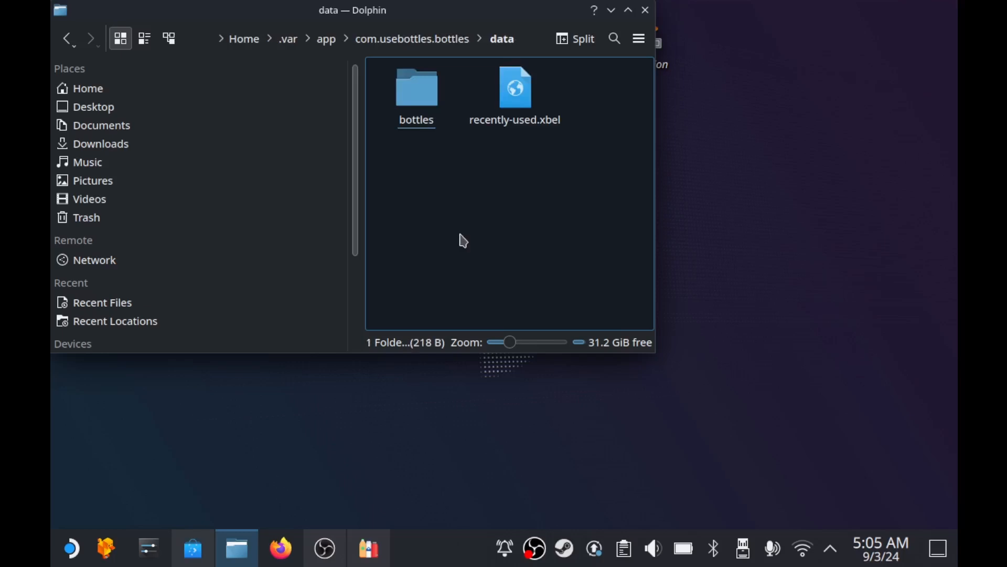
double_click(417, 86)
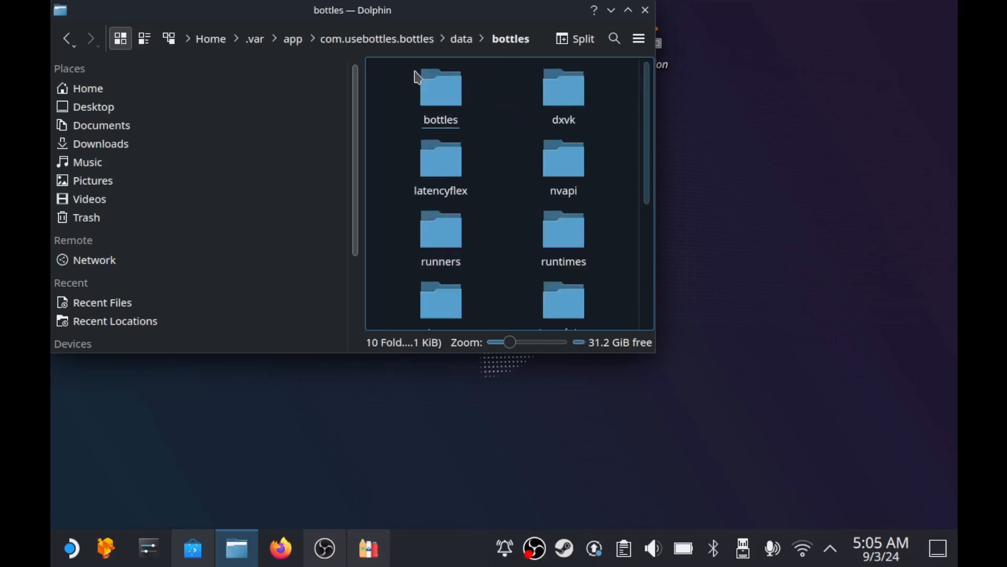
double_click(441, 92)
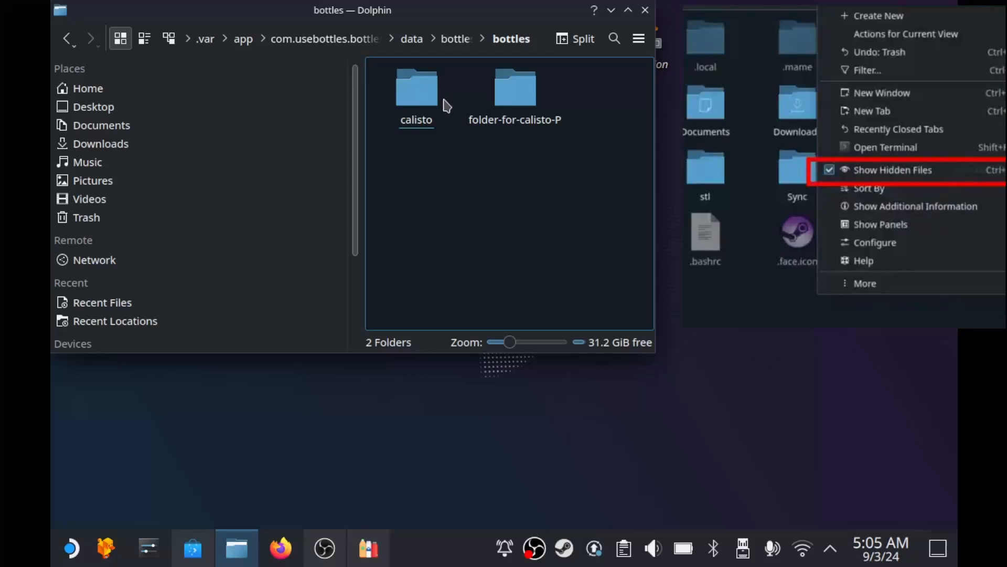
double_click(515, 86)
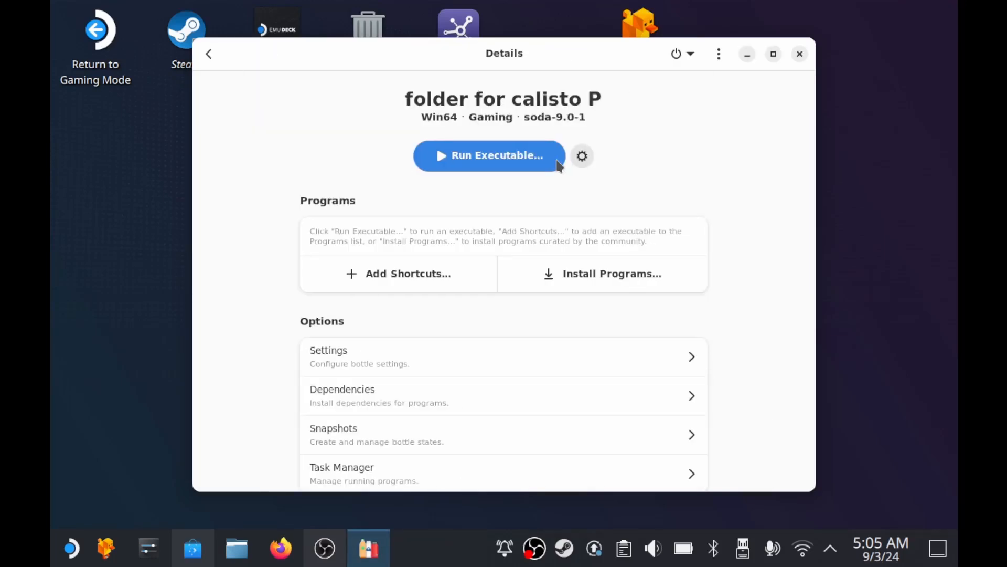
In the Run Executable picker, browse into the folder-for-calisto-P bottle folder and confirm with Add.
click(489, 156)
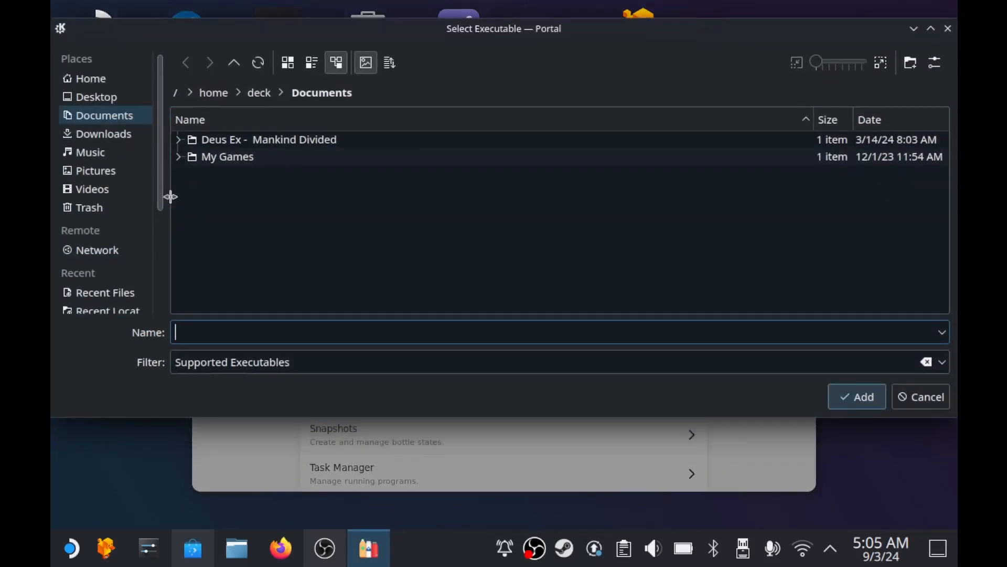
click(89, 187)
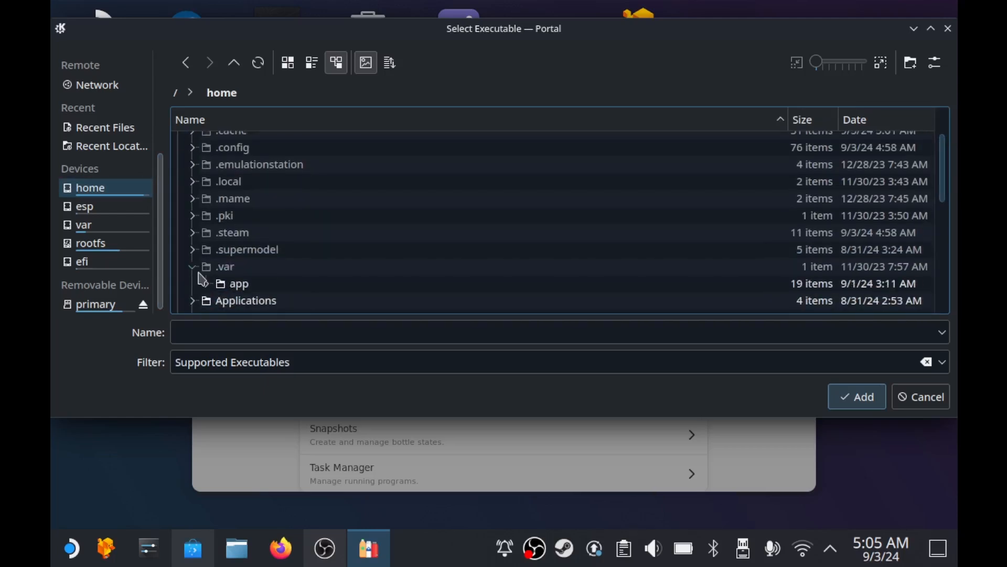
scroll(down, 3)
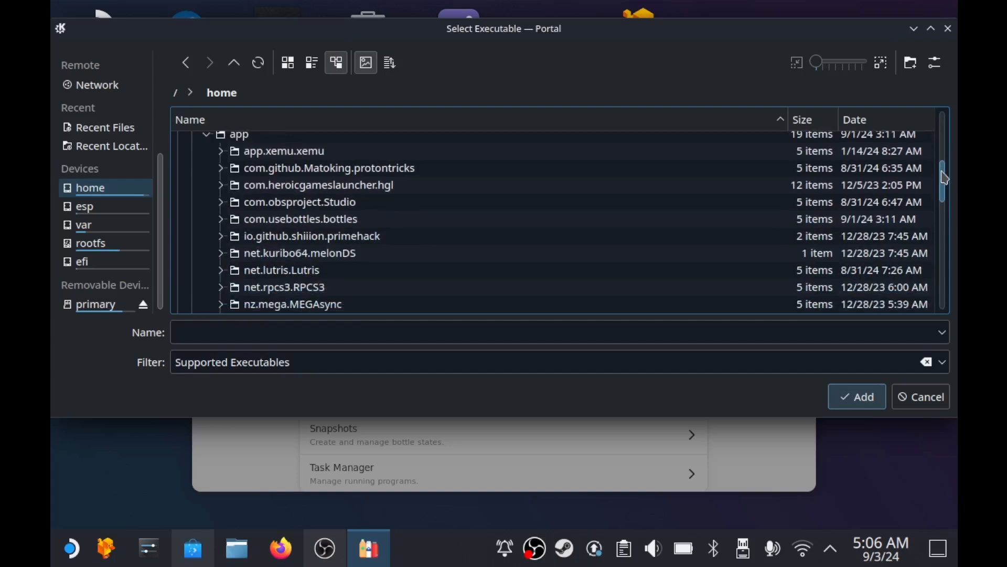
scroll(down, 3)
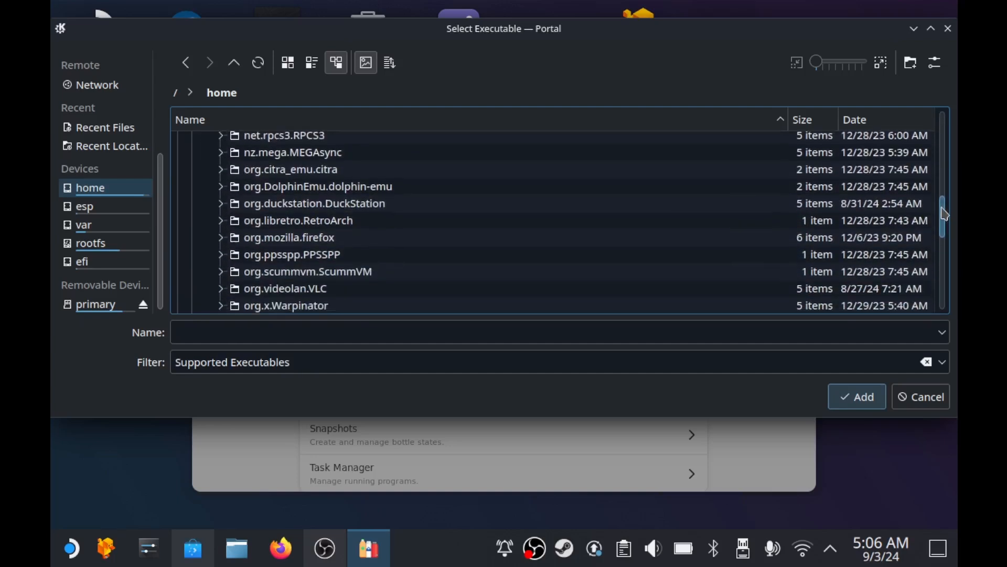
scroll(up, 3)
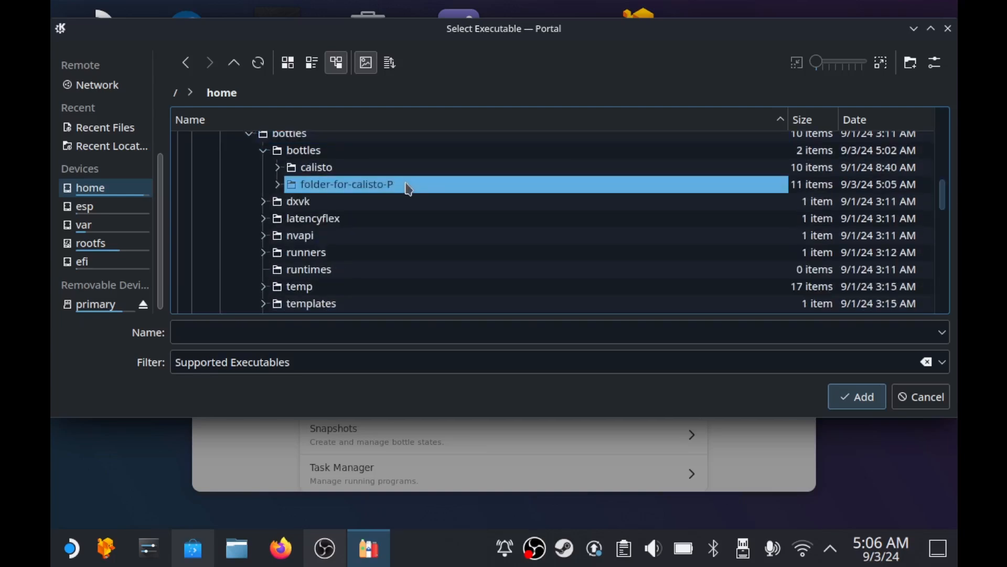
click(277, 183)
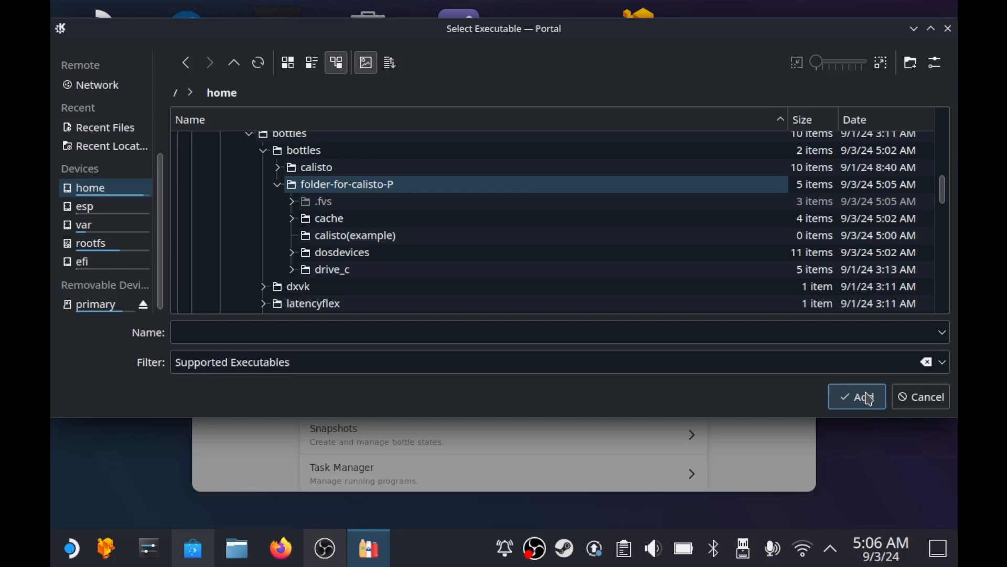
click(355, 235)
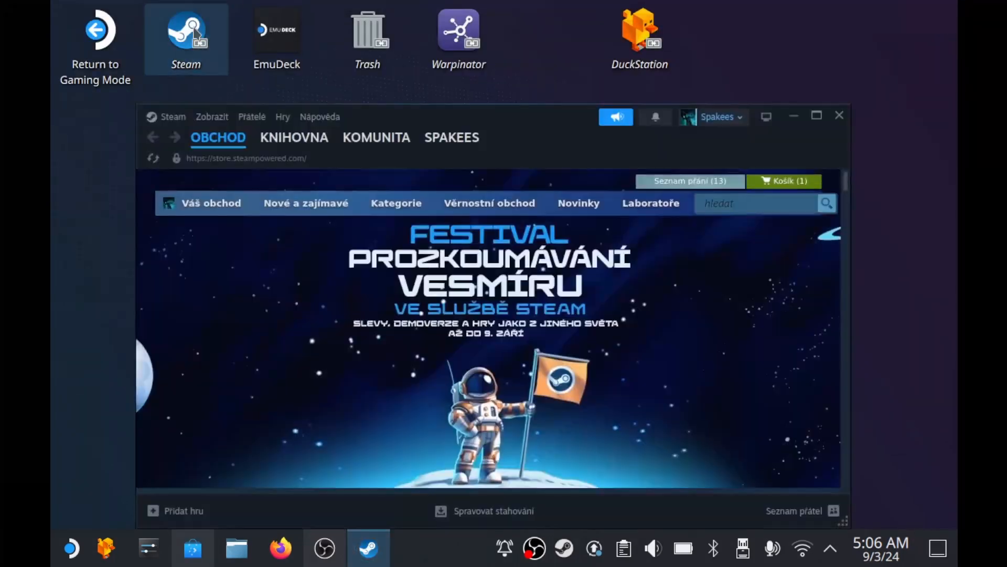
Add Bottles to the Steam library through Add a Non-Steam Game's program list.
click(175, 510)
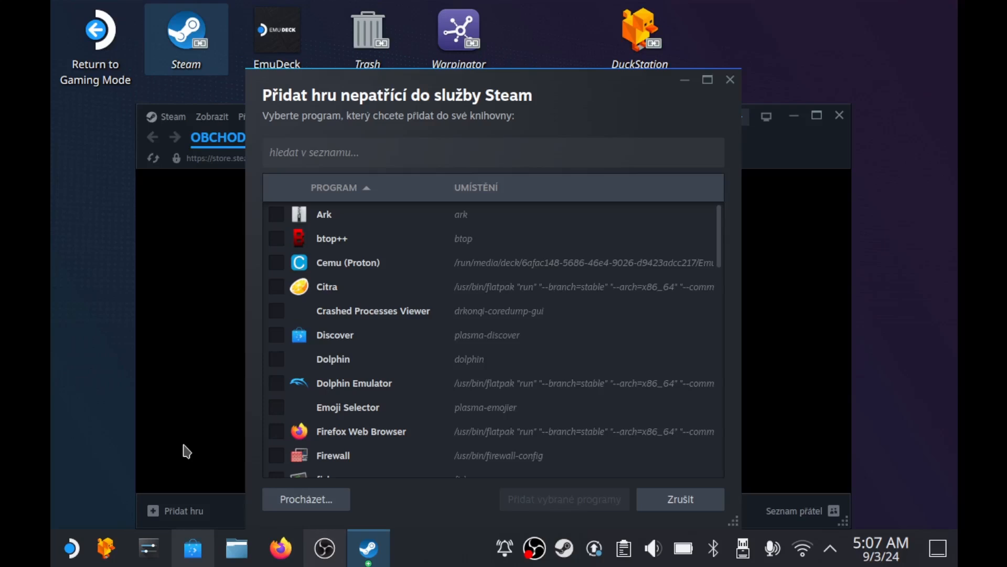
text(bottles)
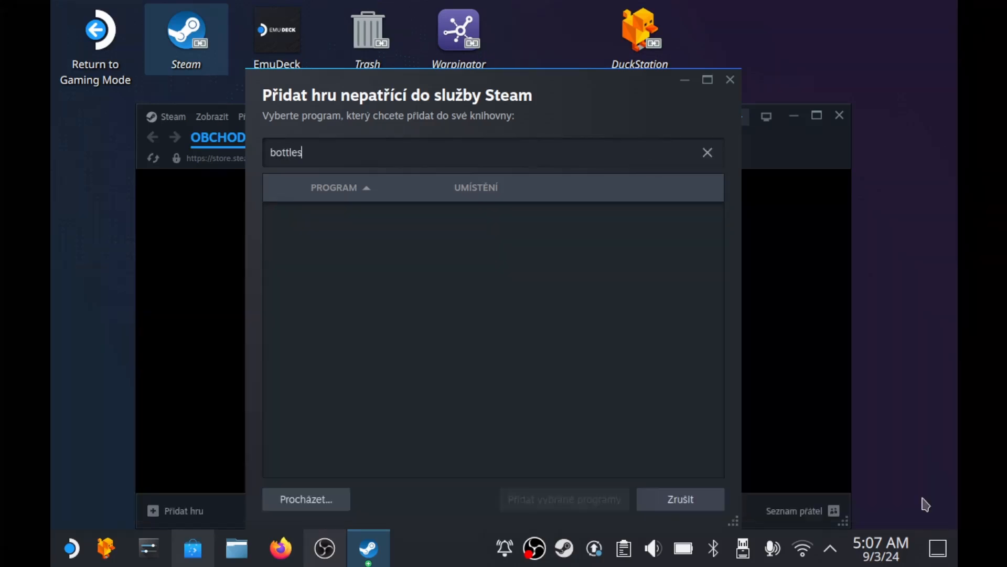
click(707, 152)
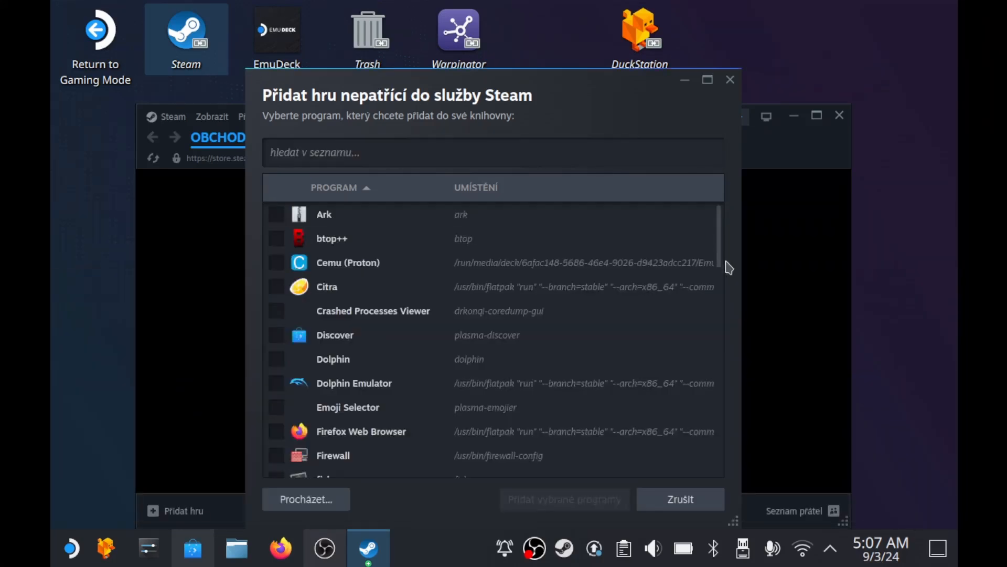
scroll(down, 3)
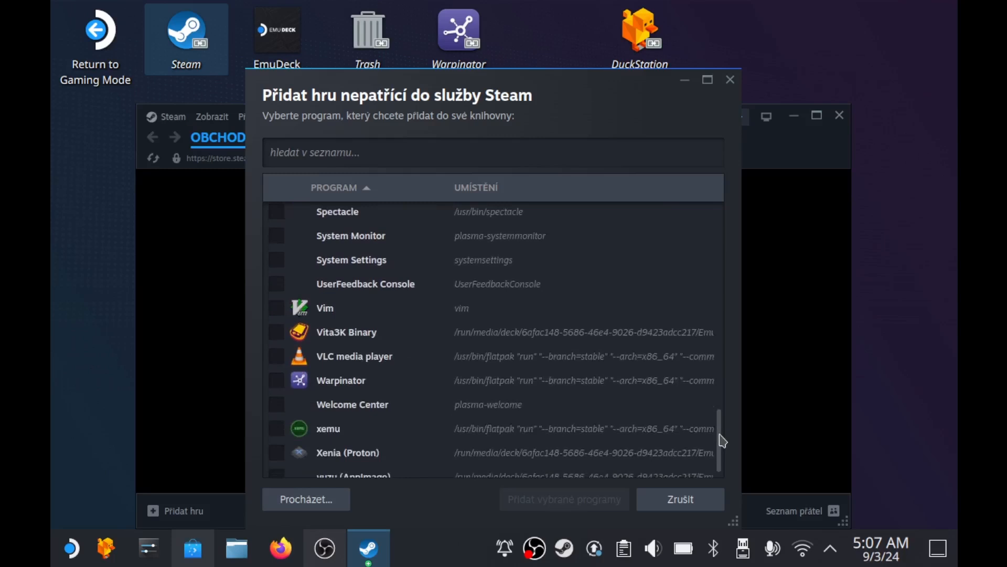
click(307, 499)
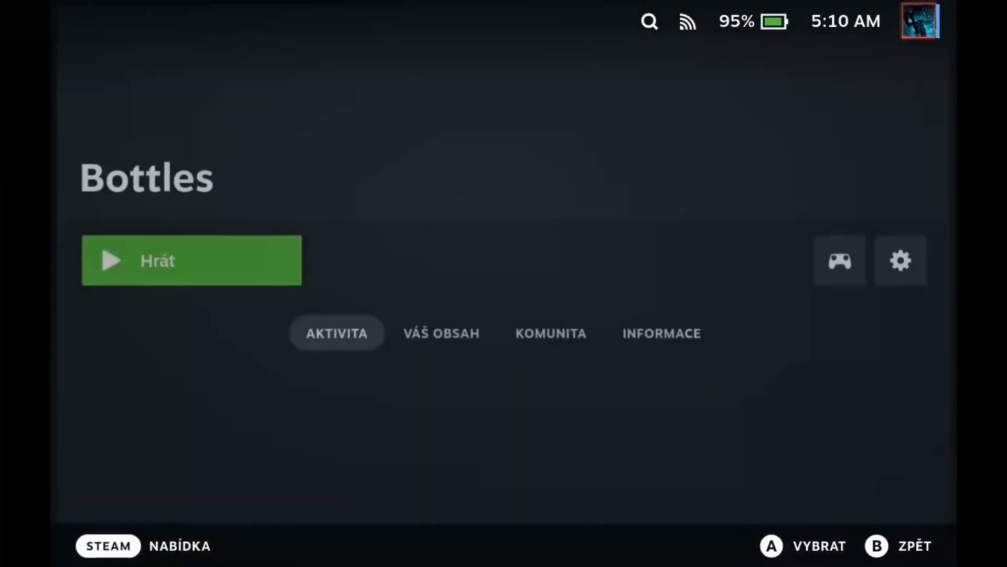
Start Bottles from Steam, enter the calisto bottle and run TheCallistoProtocol.
click(191, 261)
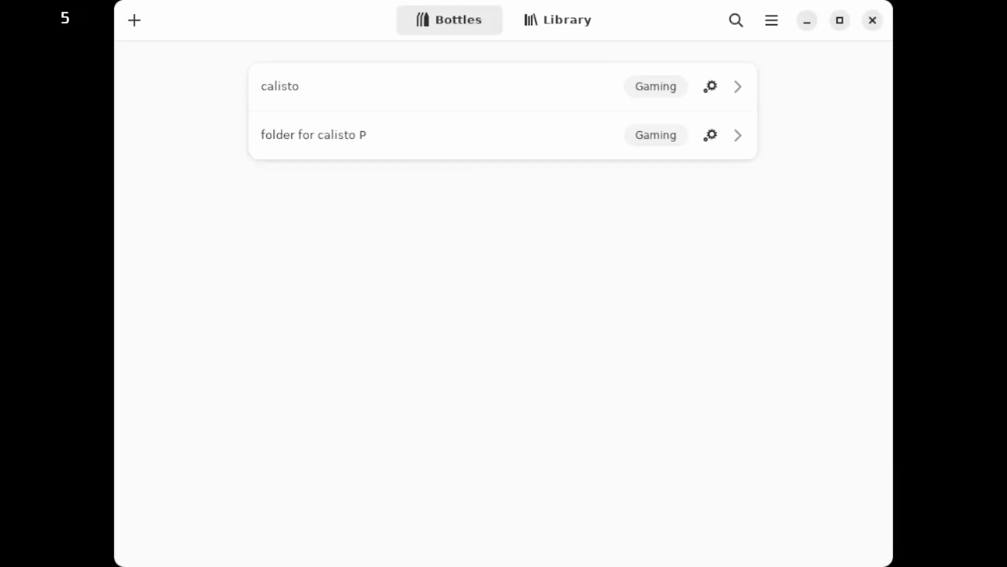
click(282, 86)
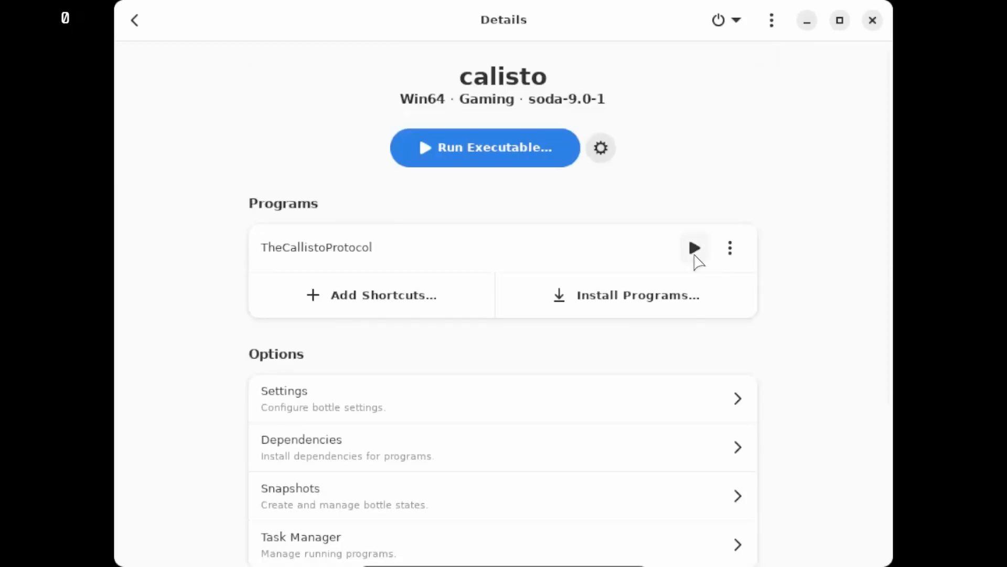
click(694, 247)
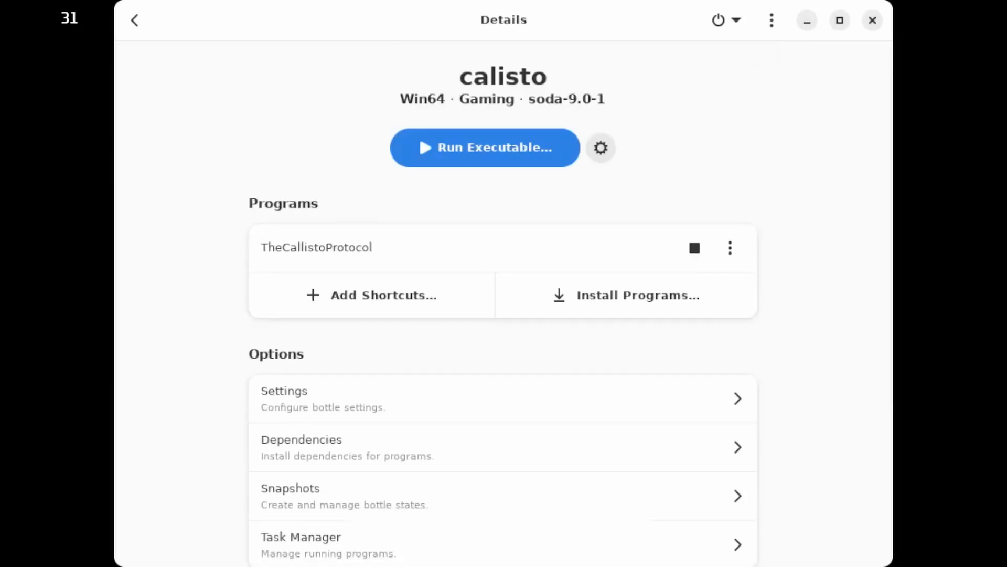